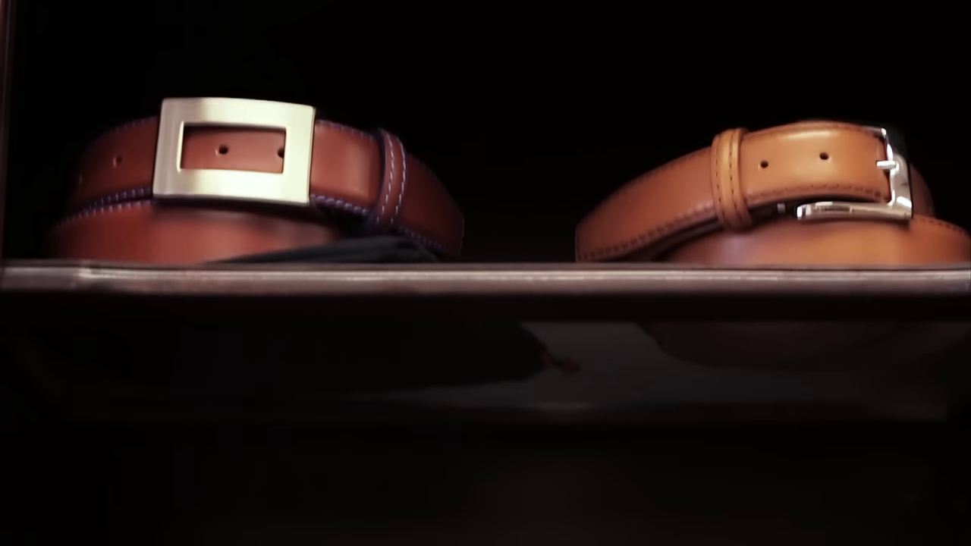
scroll("down", 3)
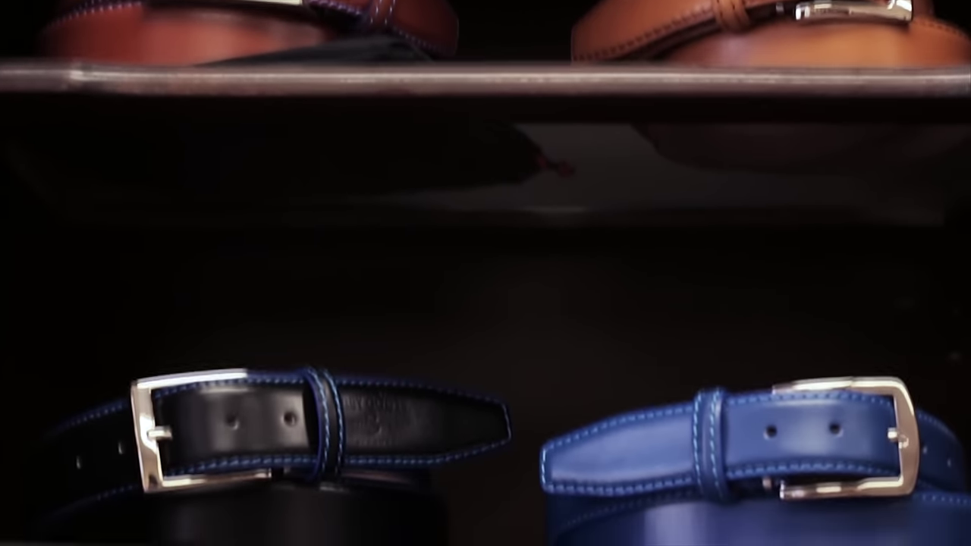